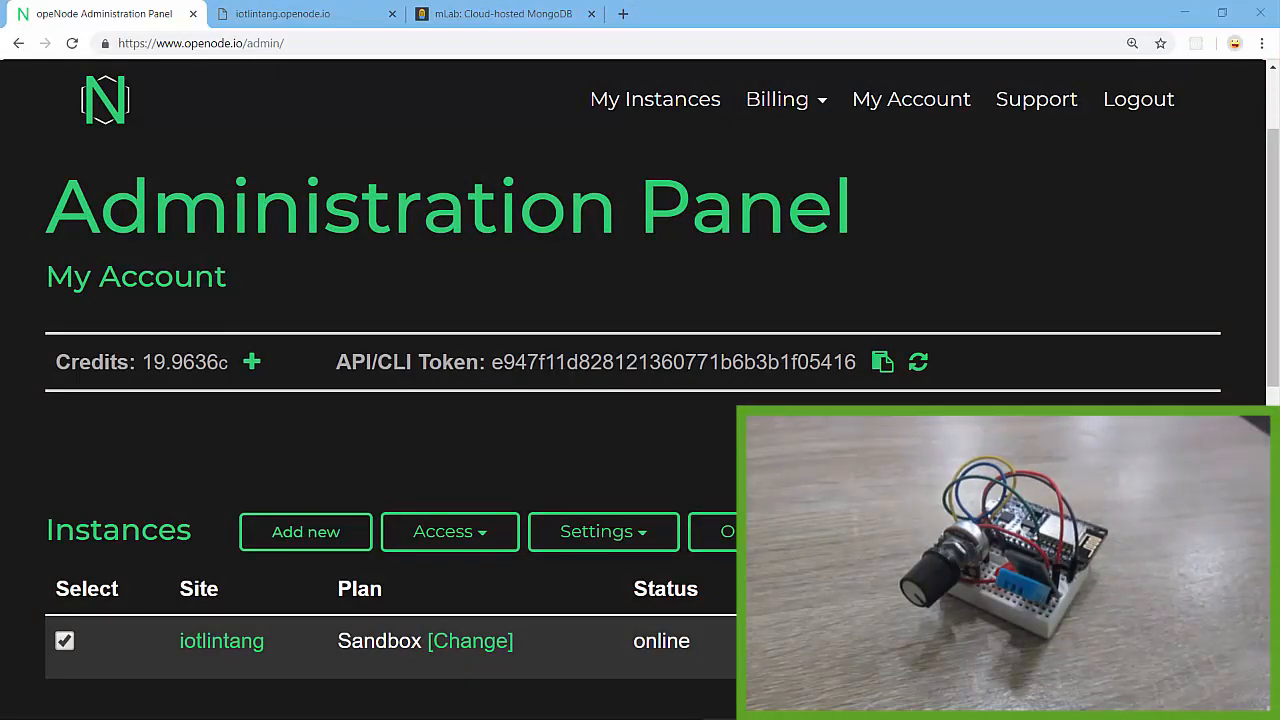
Review the iotlintang app's data routes, then return to the empty lintangiot collection in mLab
{"action": "scroll", "scroll_direction": "down", "scroll_amount": 3}
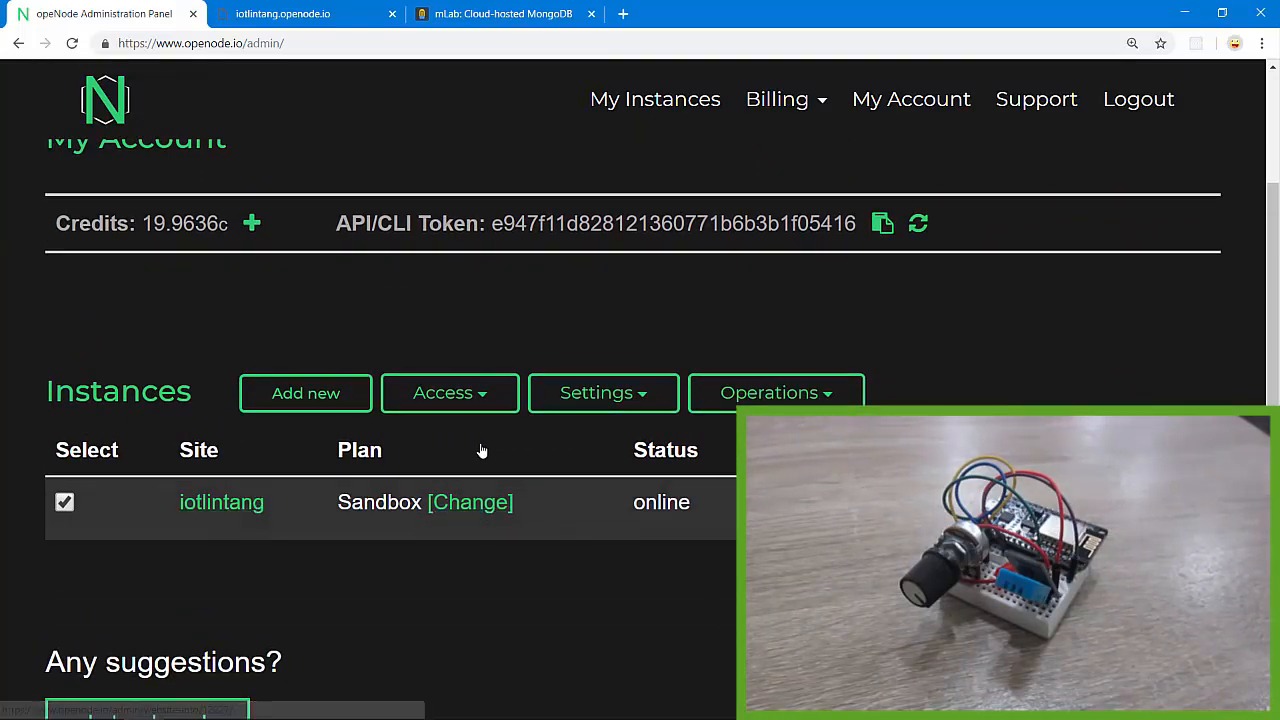
{"action": "left_click", "coordinate": [290, 13]}
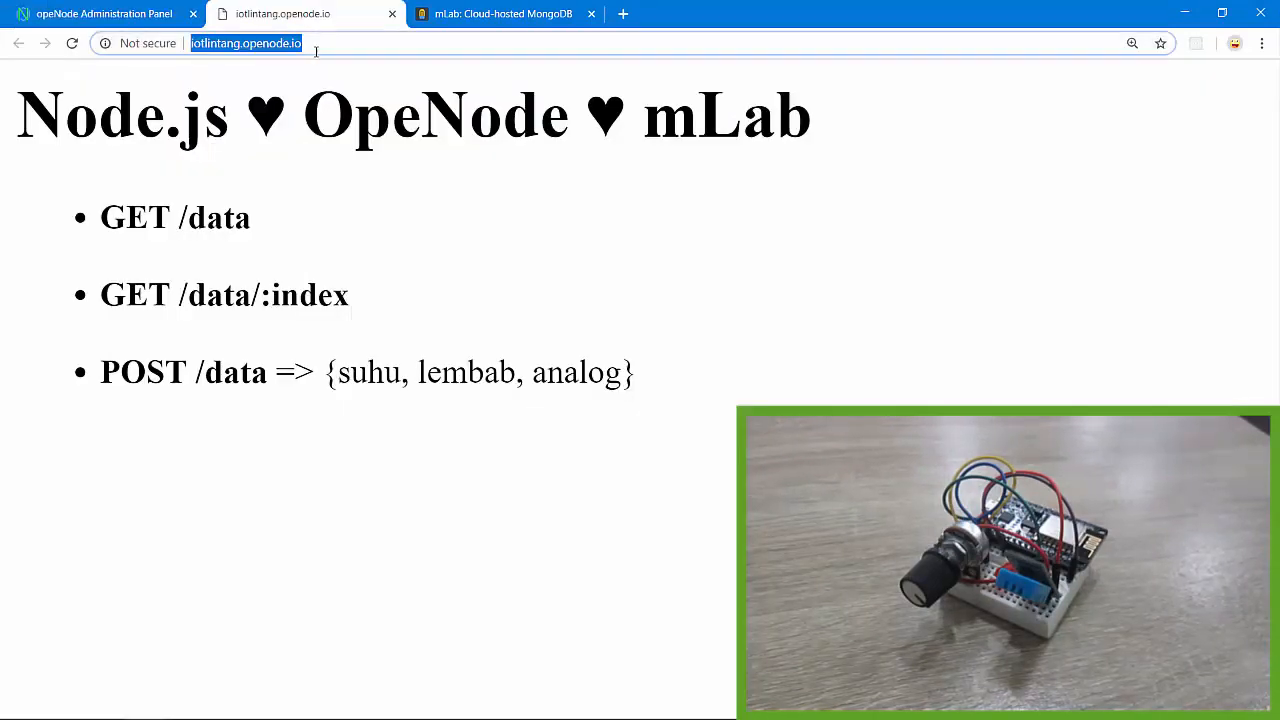
{"action": "left_click", "coordinate": [172, 102]}
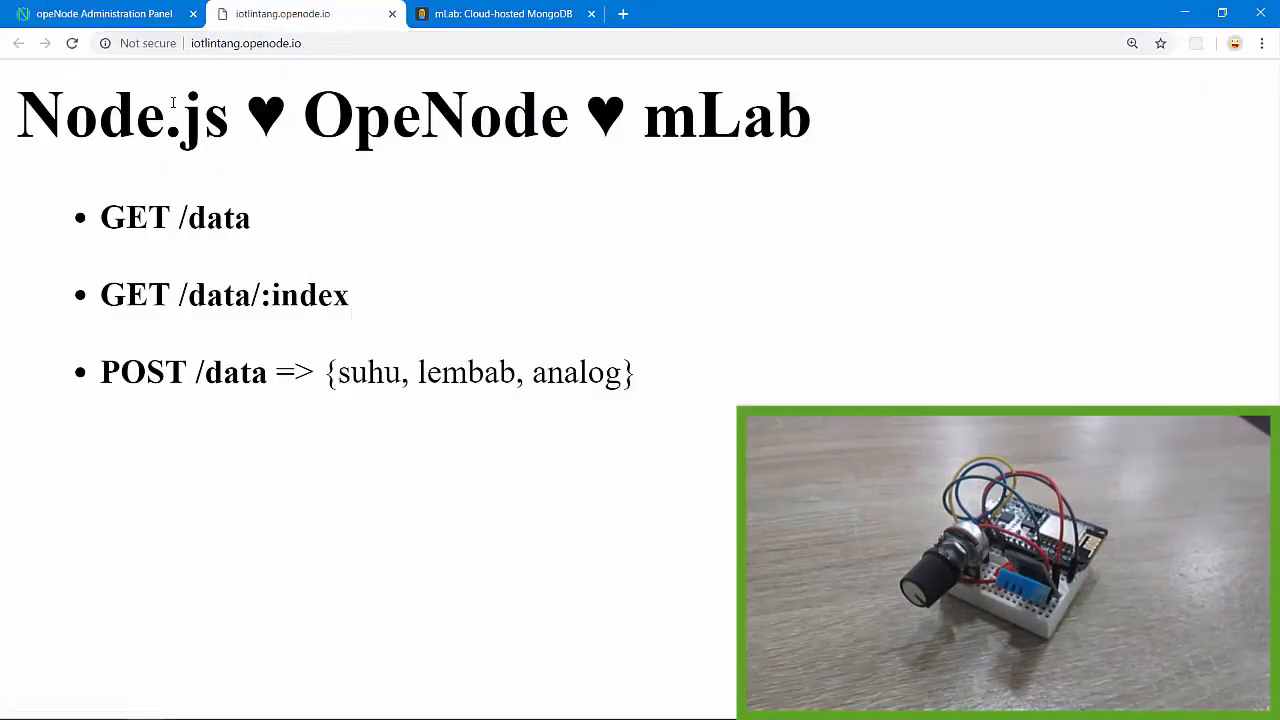
{"action": "mouse_move", "coordinate": [113, 193]}
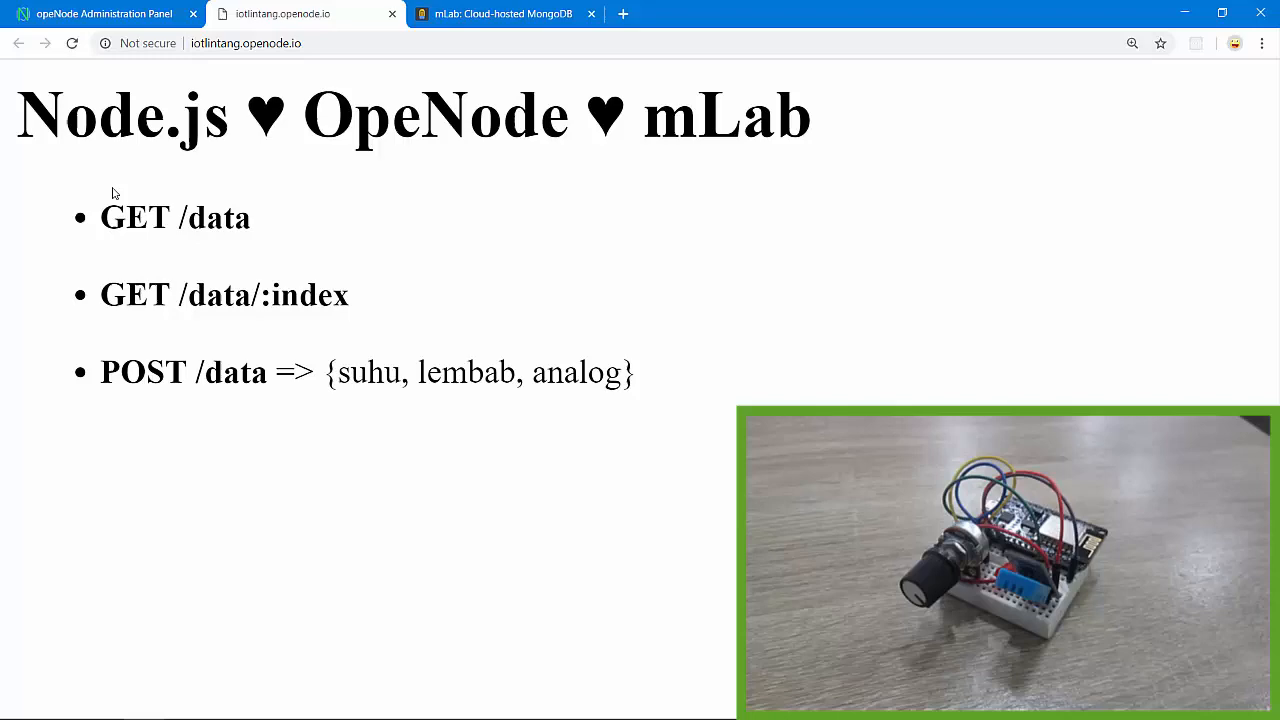
{"action": "left_click", "coordinate": [503, 13]}
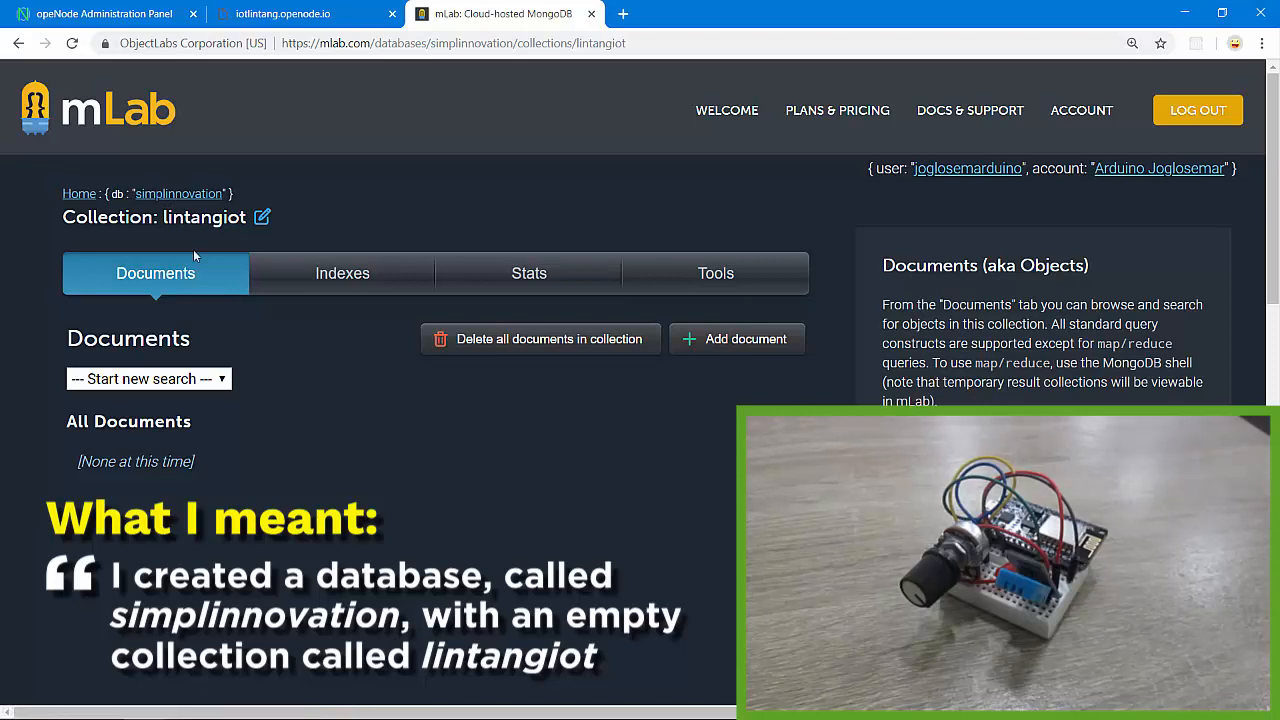
{"action": "mouse_move", "coordinate": [231, 450]}
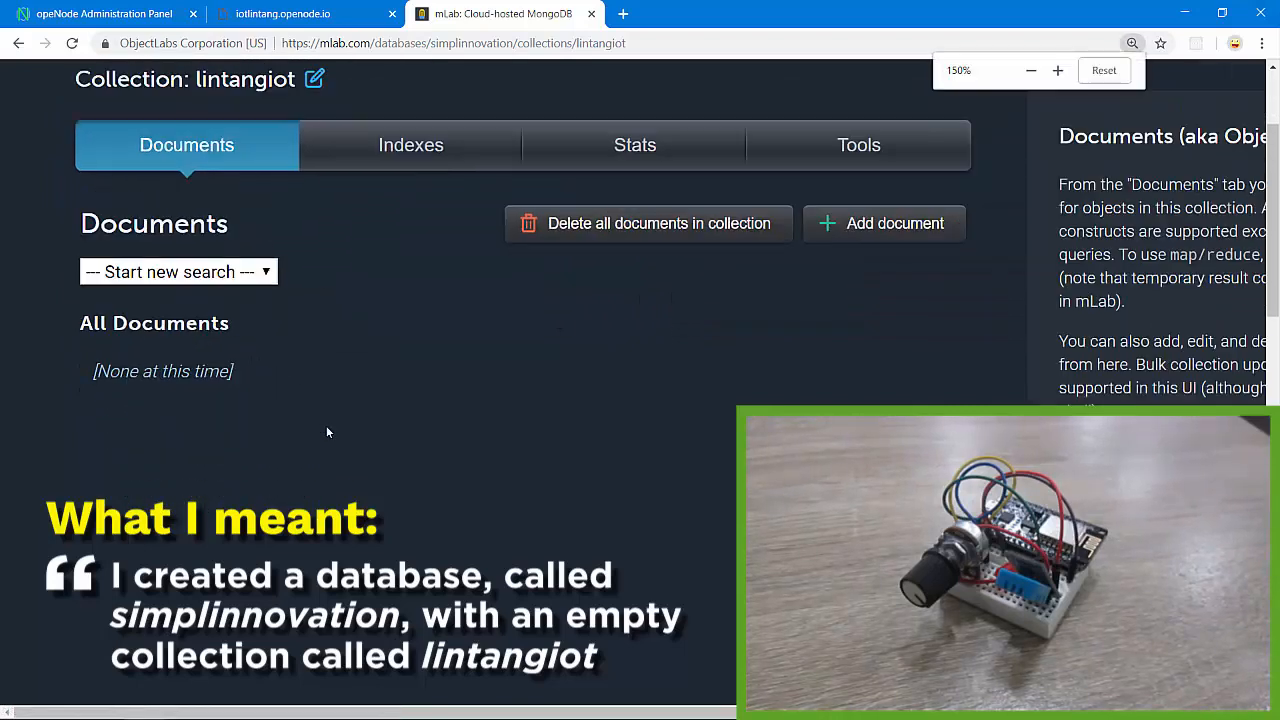
{"action": "left_click", "coordinate": [1029, 70]}
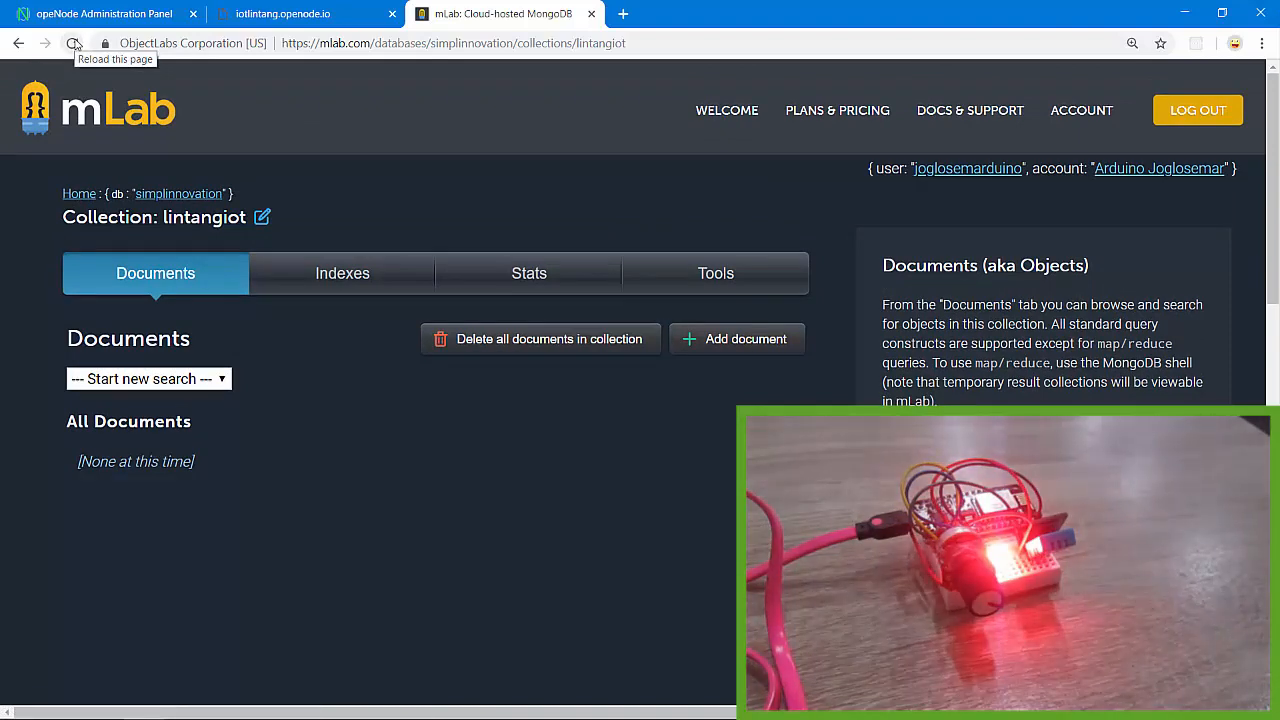
Reload lintangiot and highlight the suhu, lembab and analog fields of the three new documents
{"action": "left_click", "coordinate": [74, 43]}
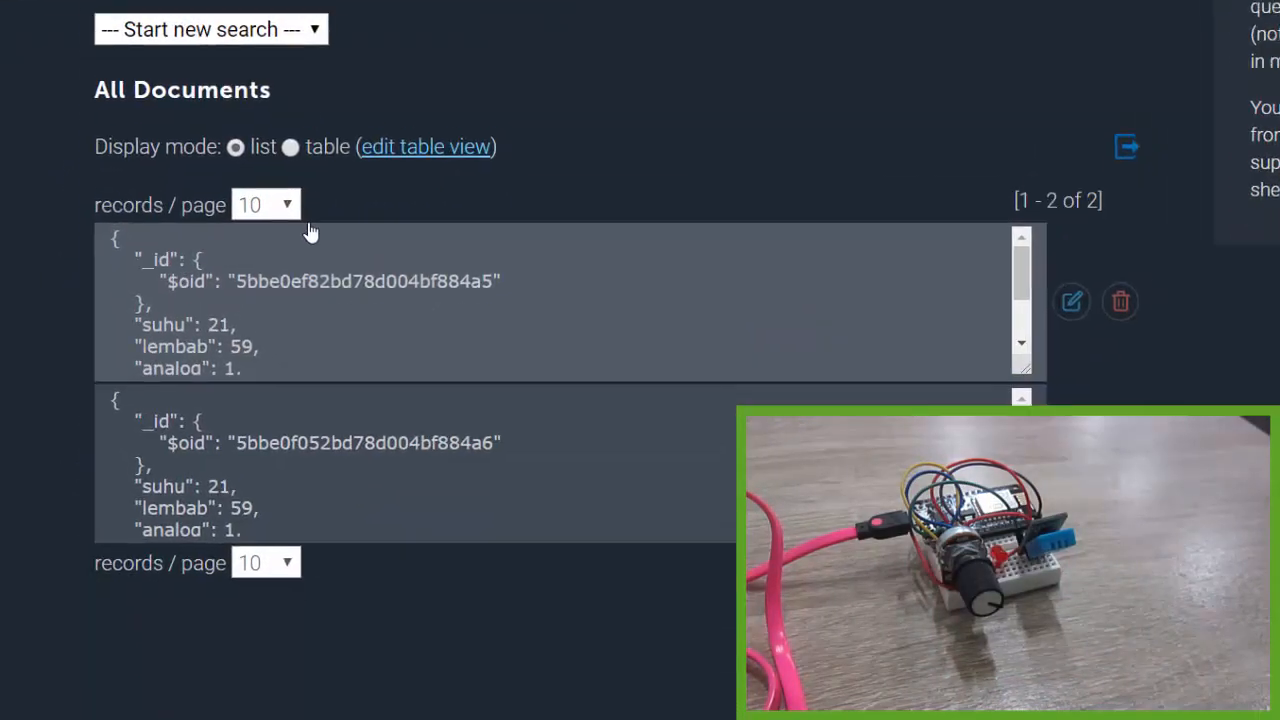
{"action": "scroll", "scroll_direction": "down", "scroll_amount": 3}
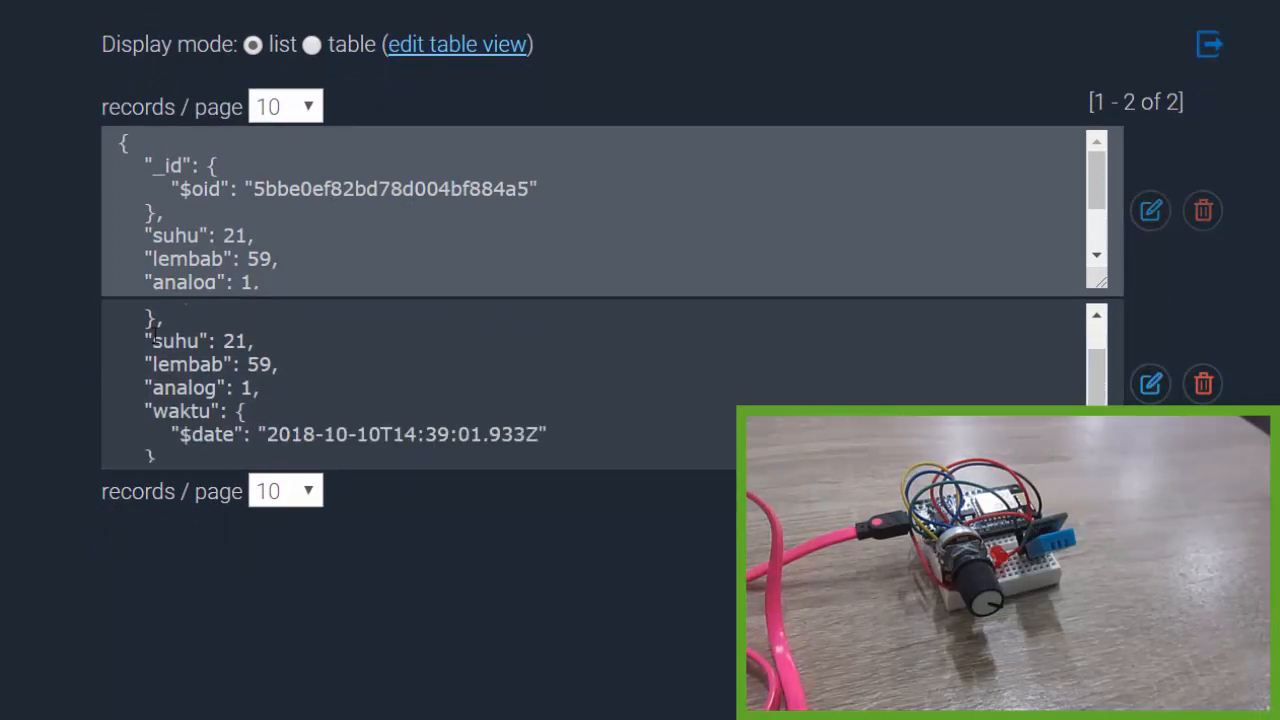
{"action": "double_click", "coordinate": [178, 341]}
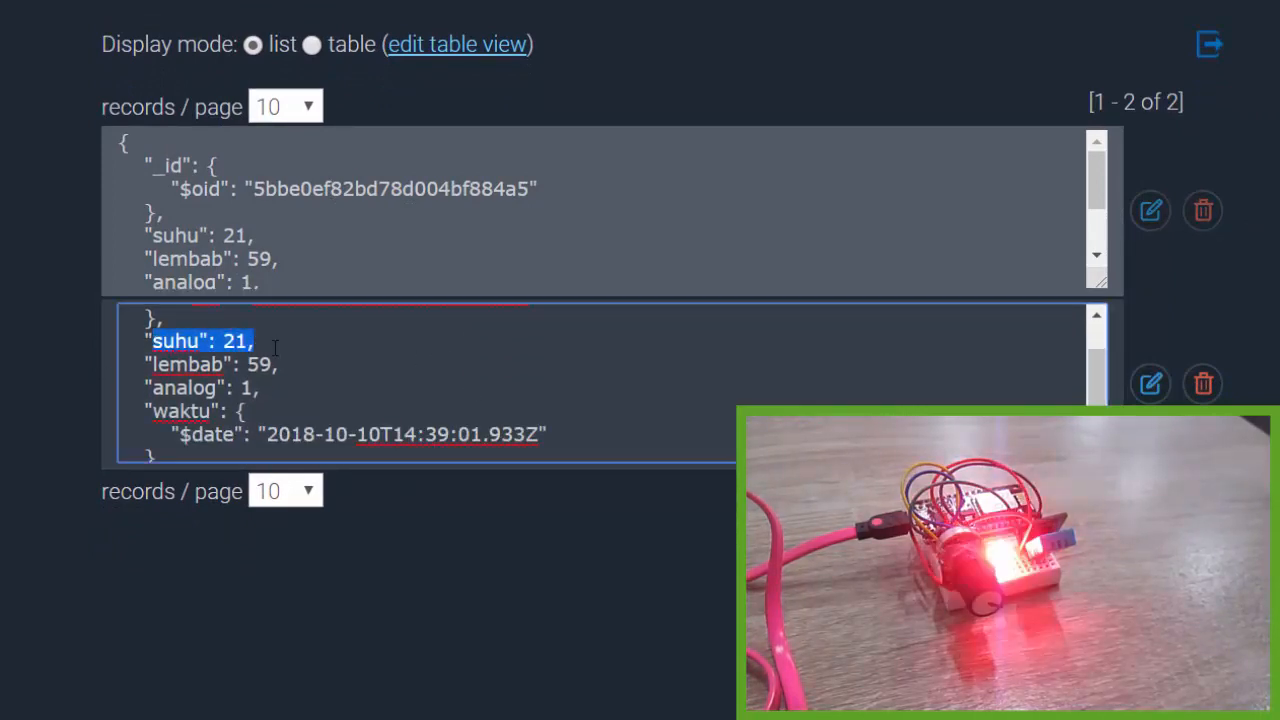
{"action": "left_click_drag", "start_coordinate": [255, 340], "coordinate": [280, 365]}
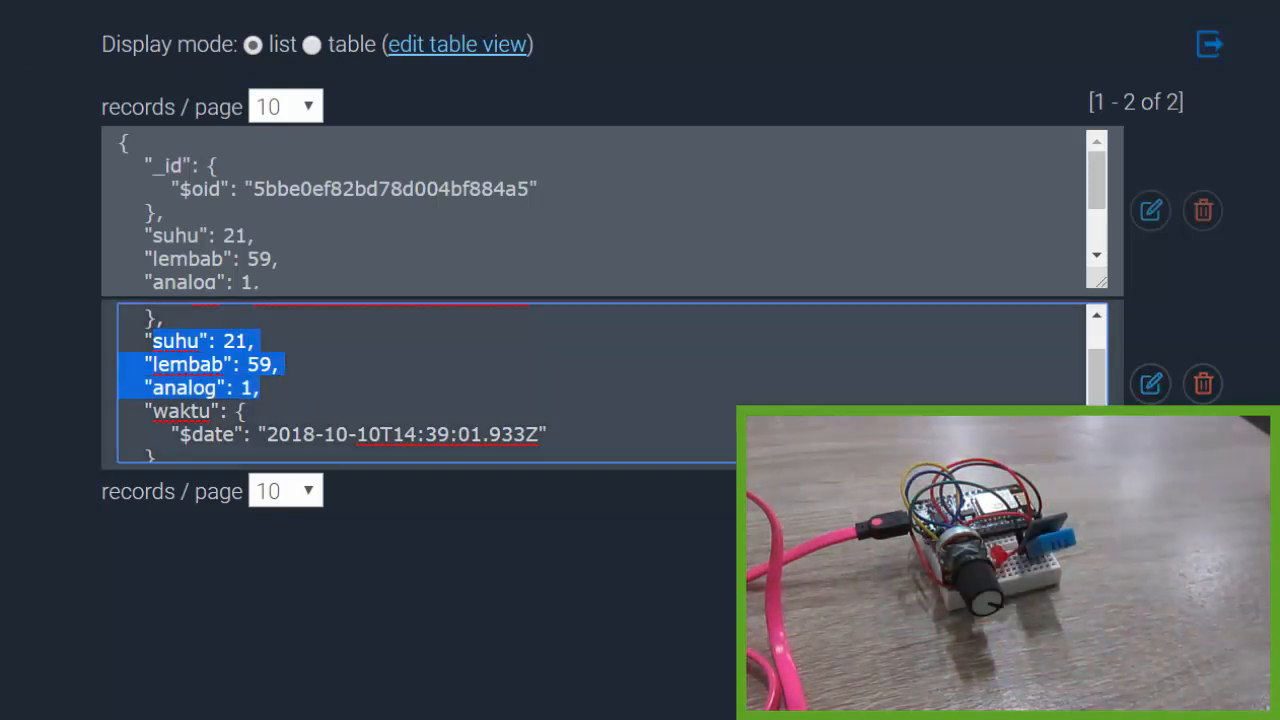
{"action": "mouse_move", "coordinate": [70, 142]}
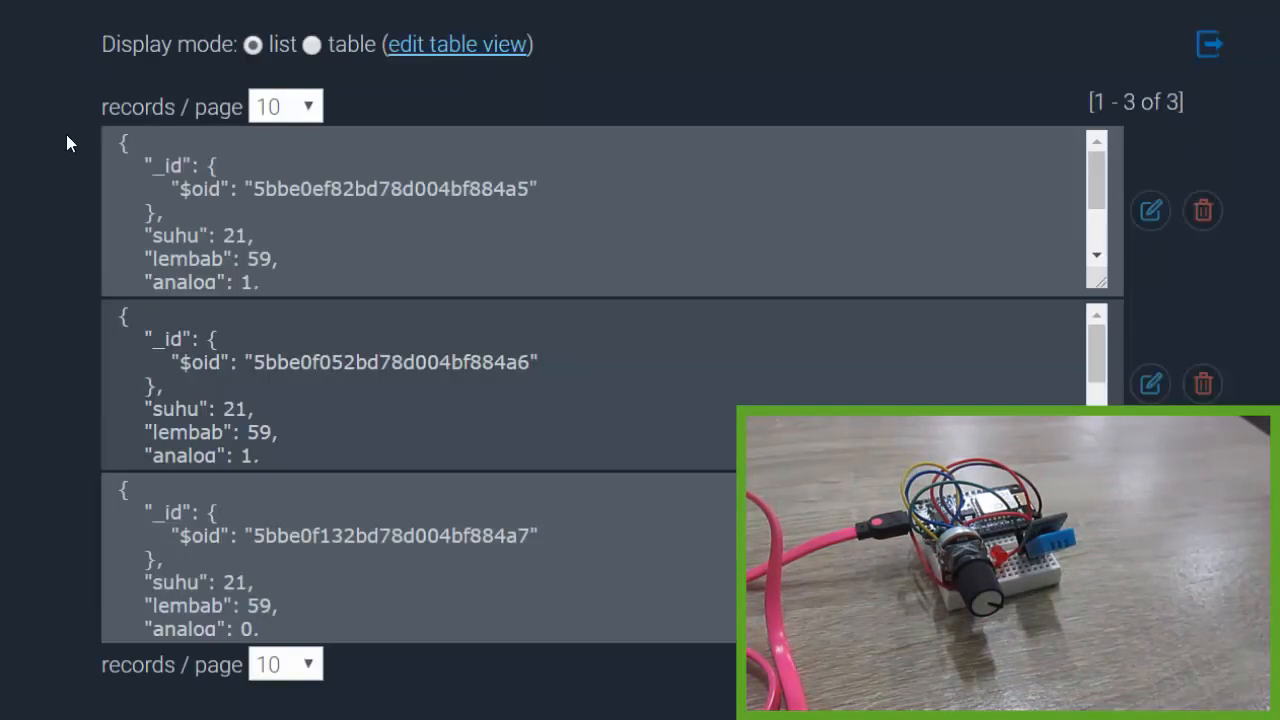
{"action": "scroll", "scroll_direction": "down", "scroll_amount": 3}
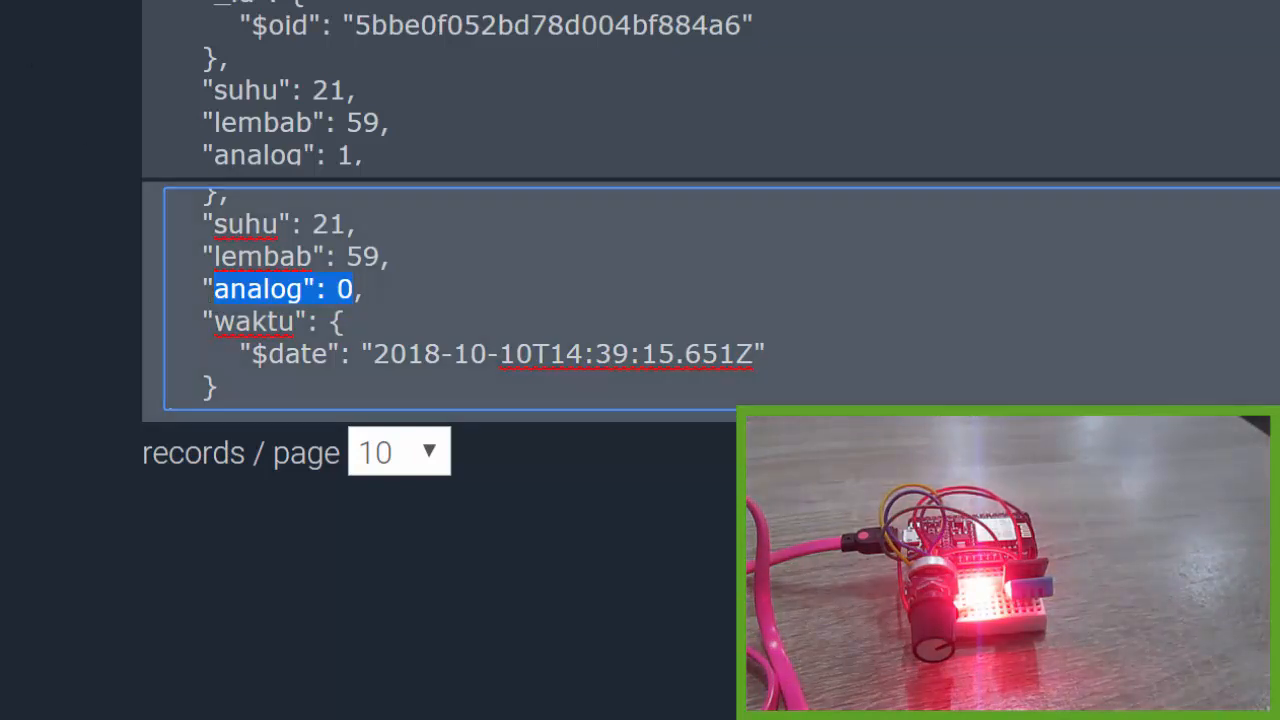
Scroll to the newest lintangiot document and highlight its analog value 1024
{"action": "scroll", "scroll_direction": "down", "scroll_amount": 3}
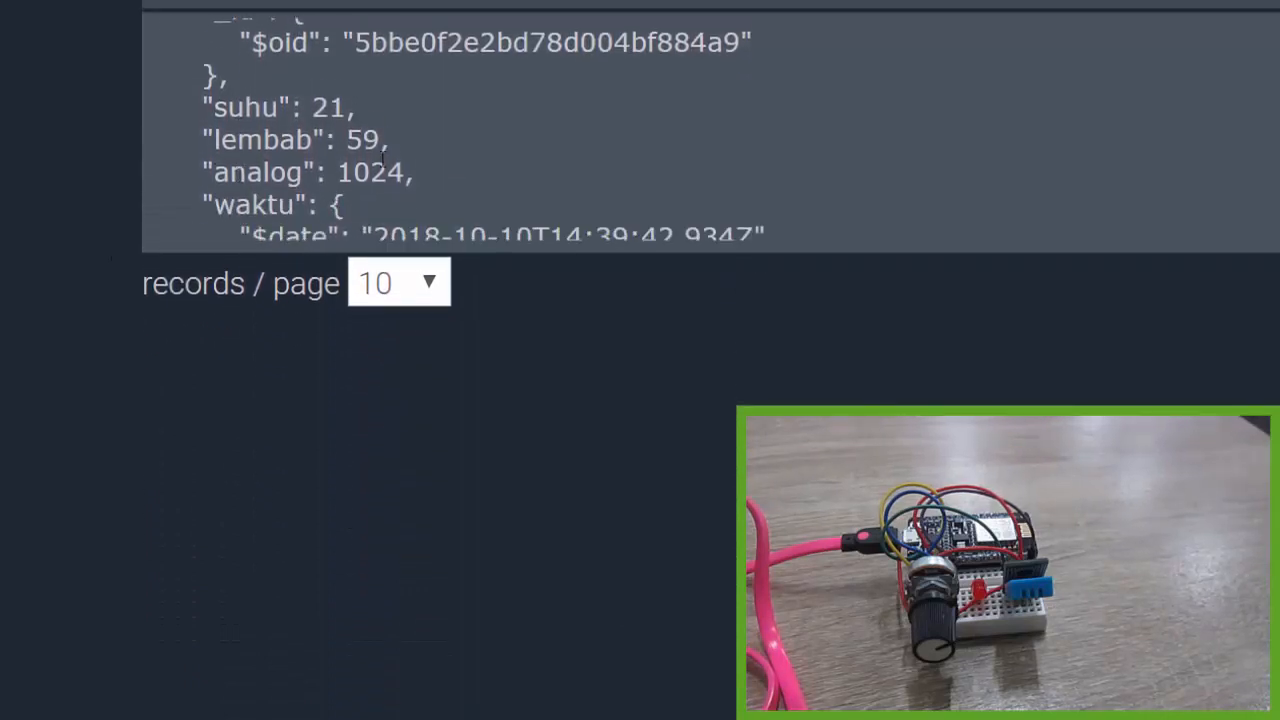
{"action": "double_click", "coordinate": [374, 172]}
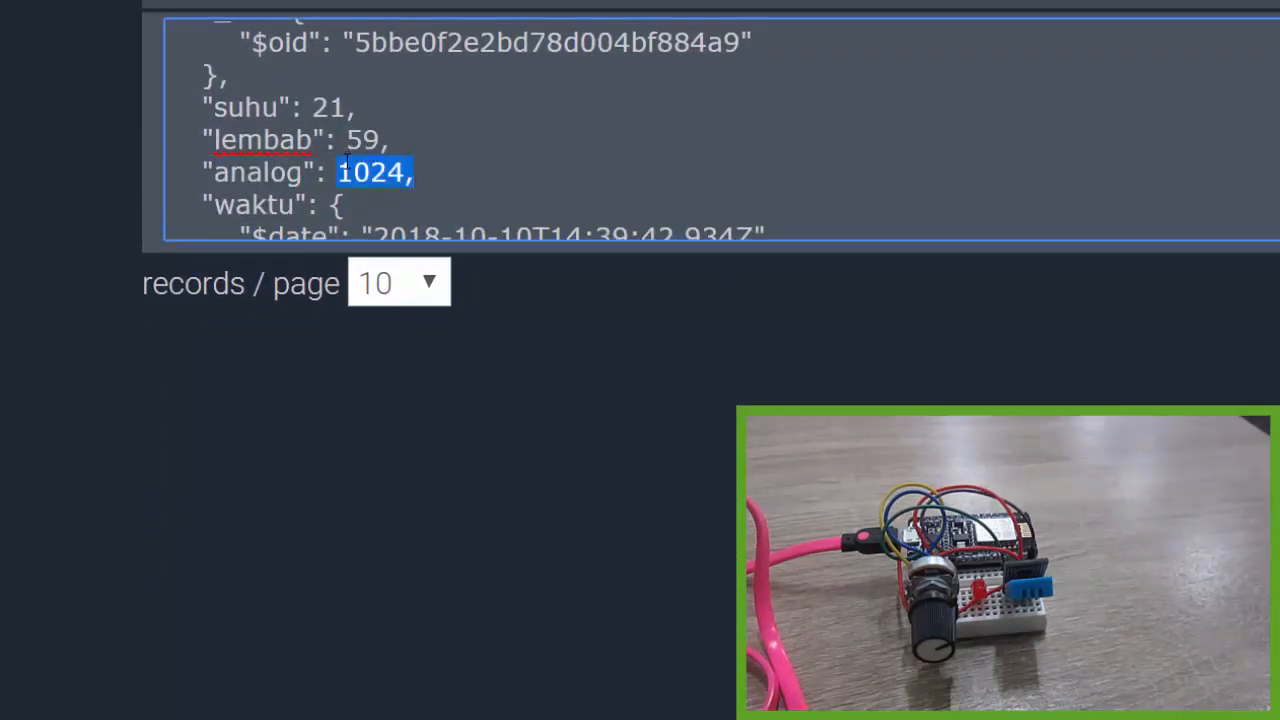
{"action": "scroll", "scroll_direction": "down", "scroll_amount": 3}
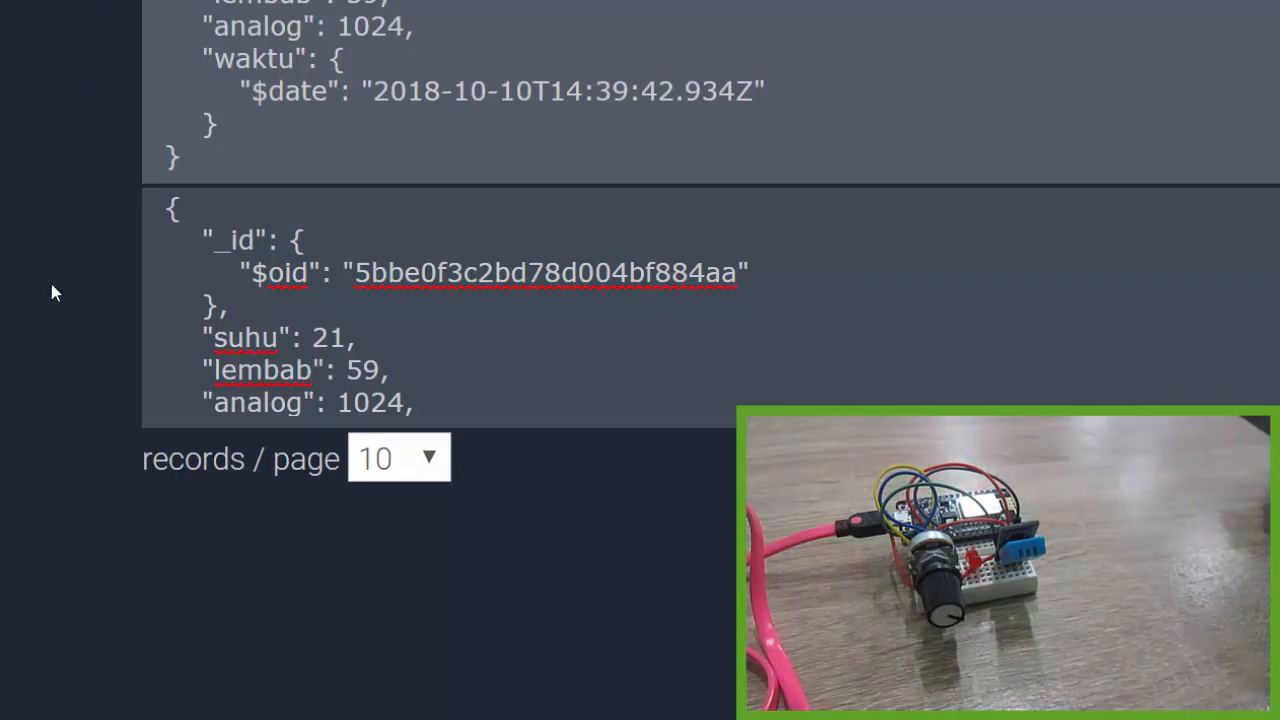
Scroll to the latest lintangiot documents, showing analog readings of 0, 1 and 7
{"action": "scroll", "scroll_direction": "down", "scroll_amount": 3}
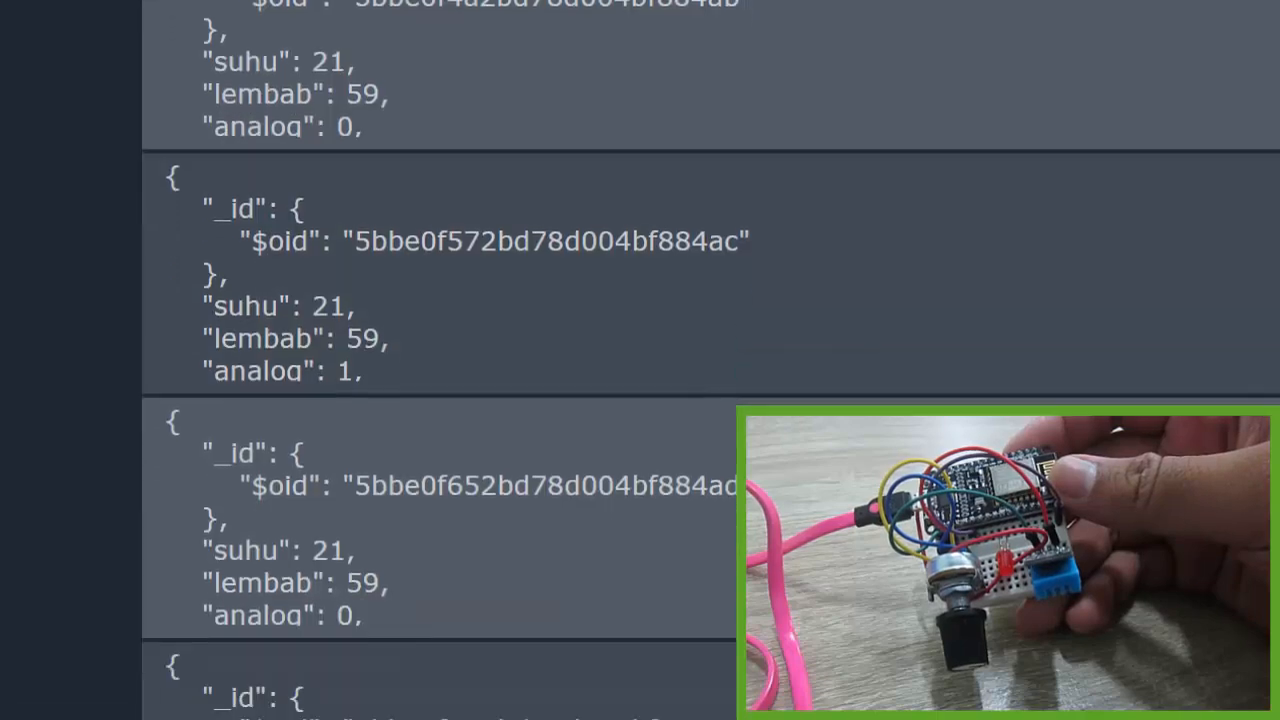
{"action": "scroll", "scroll_direction": "down", "scroll_amount": 3}
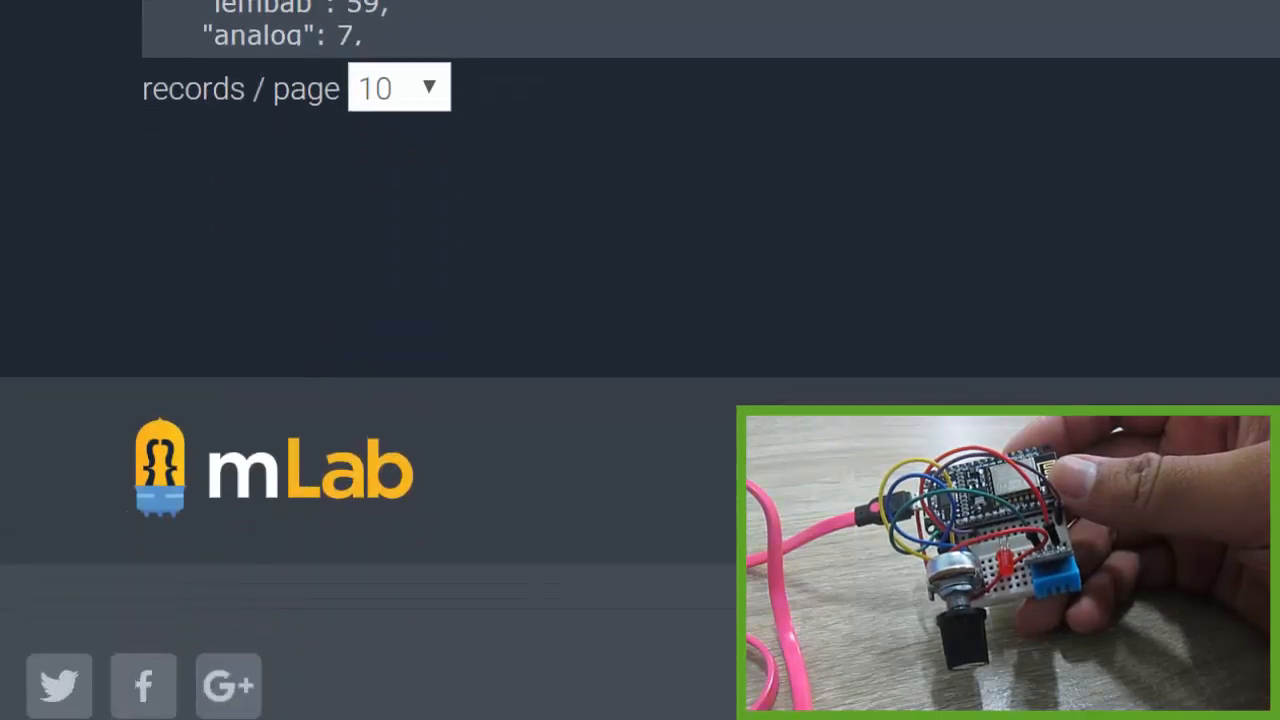